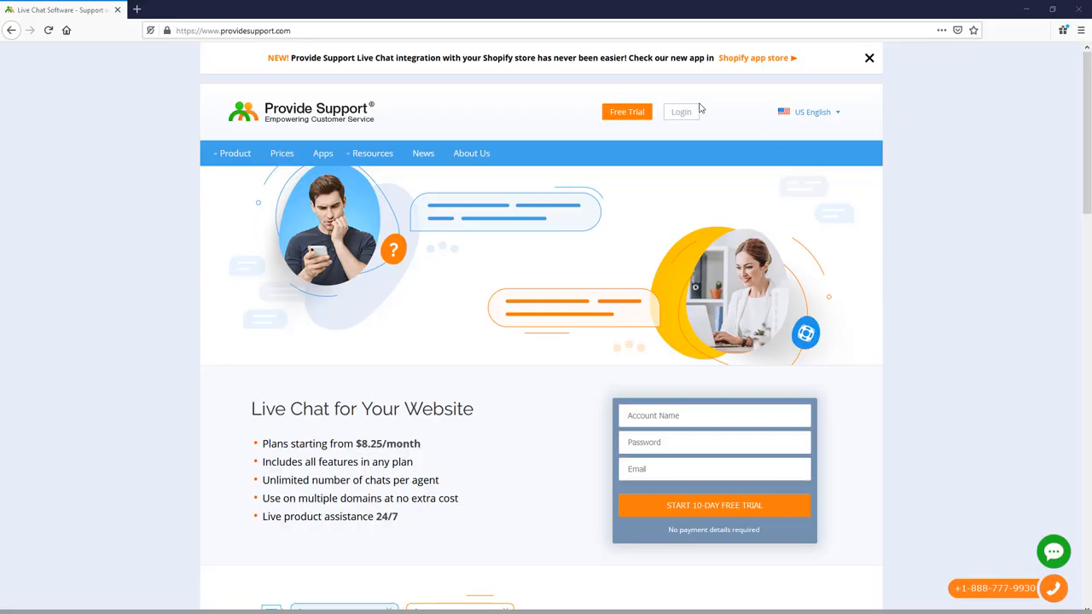
Step: Sign in with the account username and password to reach the Account Dashboard
{"action": "left_click", "coordinate": [679, 113]}
{"action": "type", "text": "demo_test"}
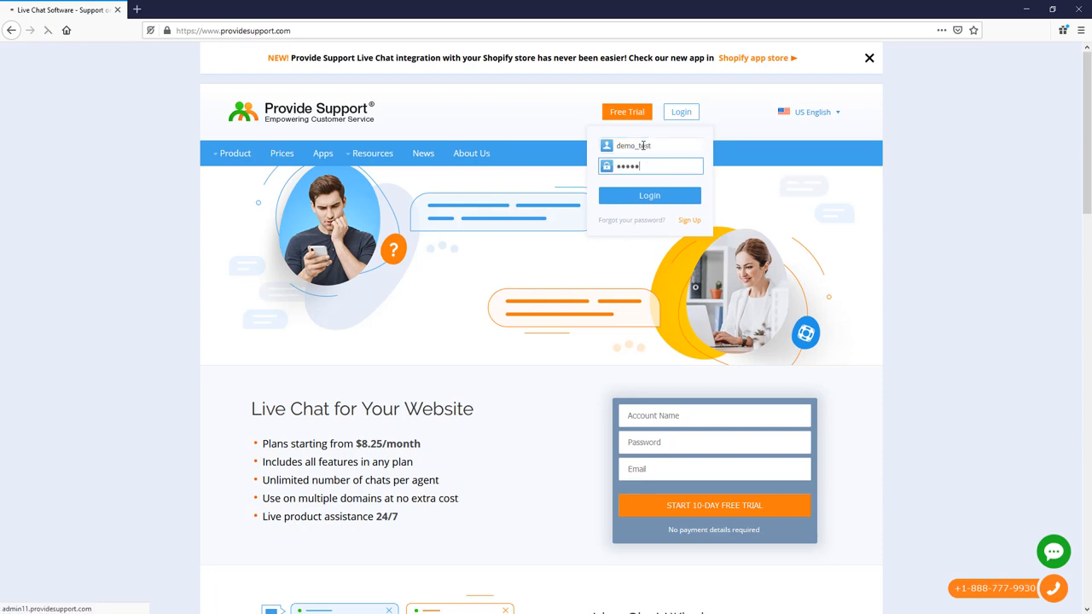
{"action": "left_click", "coordinate": [648, 194]}
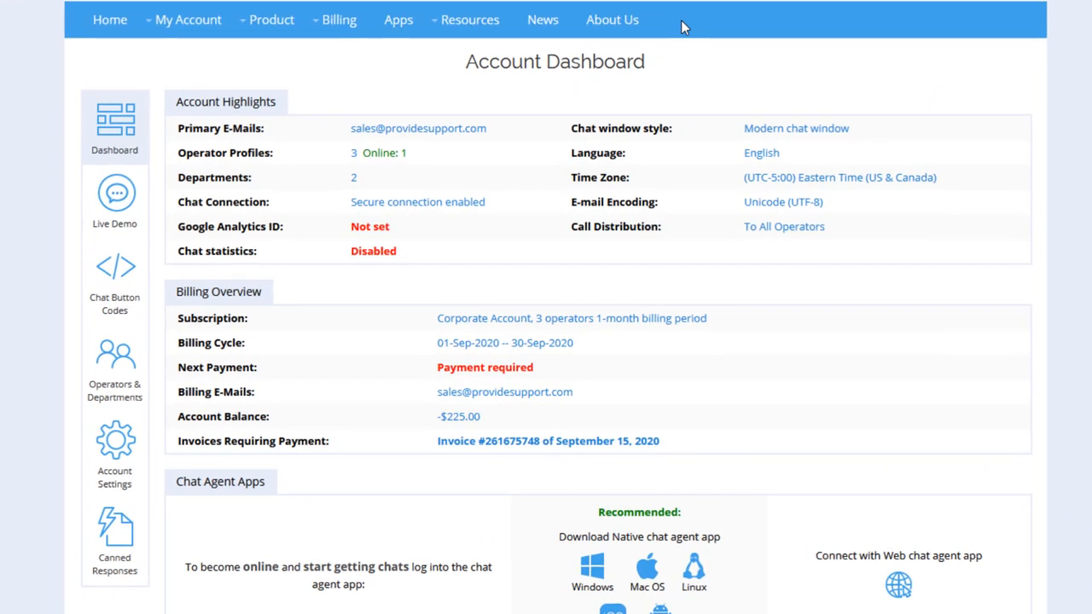
{"action": "mouse_move", "coordinate": [126, 445]}
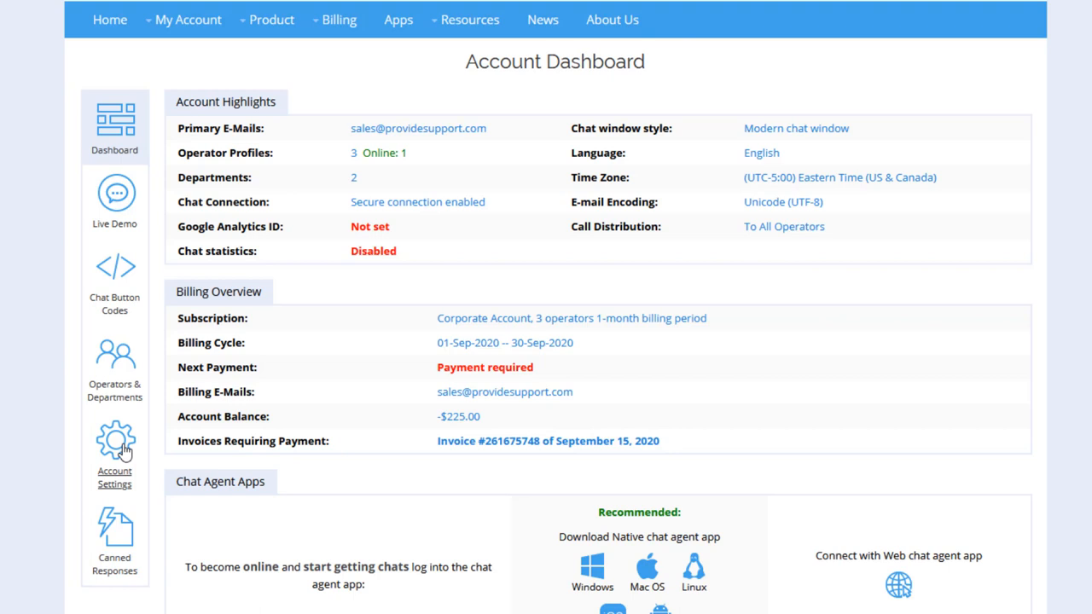
Step: Go from Account Settings to the Eye Catcher settings page
{"action": "left_click", "coordinate": [115, 443]}
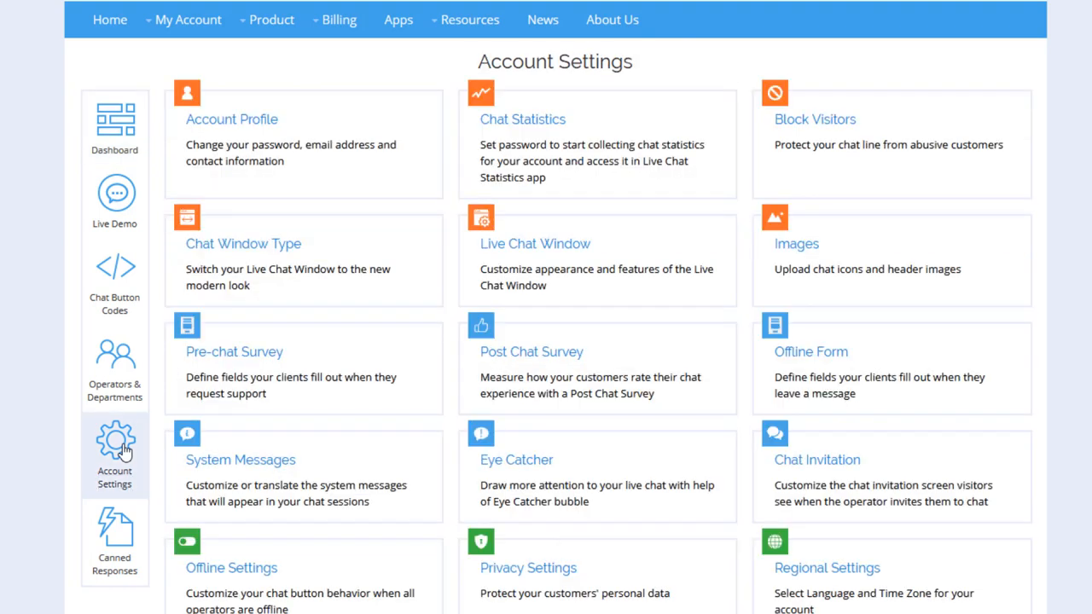
{"action": "mouse_move", "coordinate": [503, 464]}
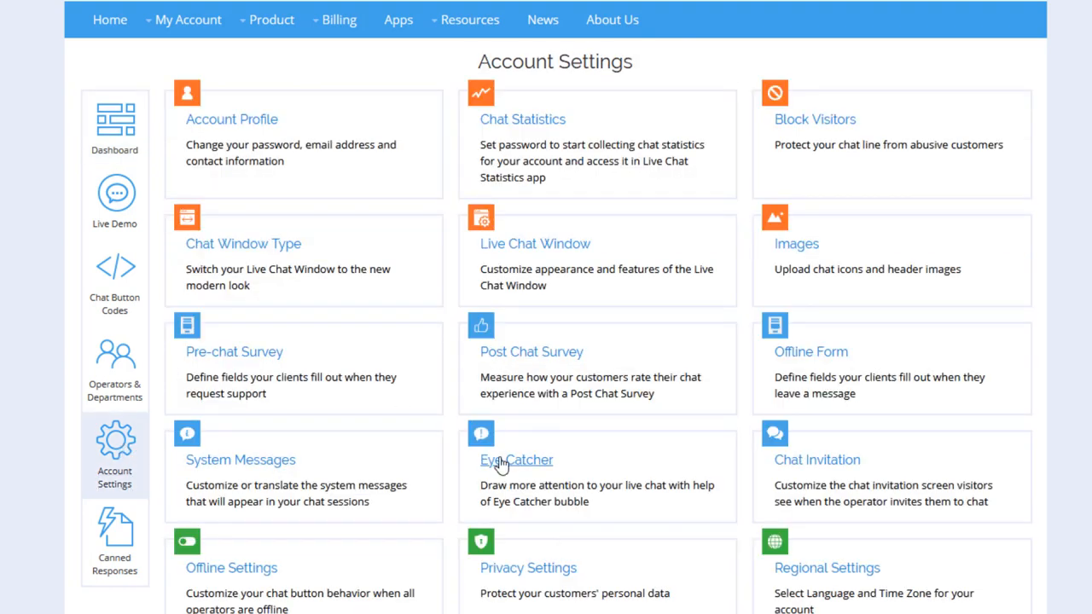
{"action": "left_click", "coordinate": [515, 461]}
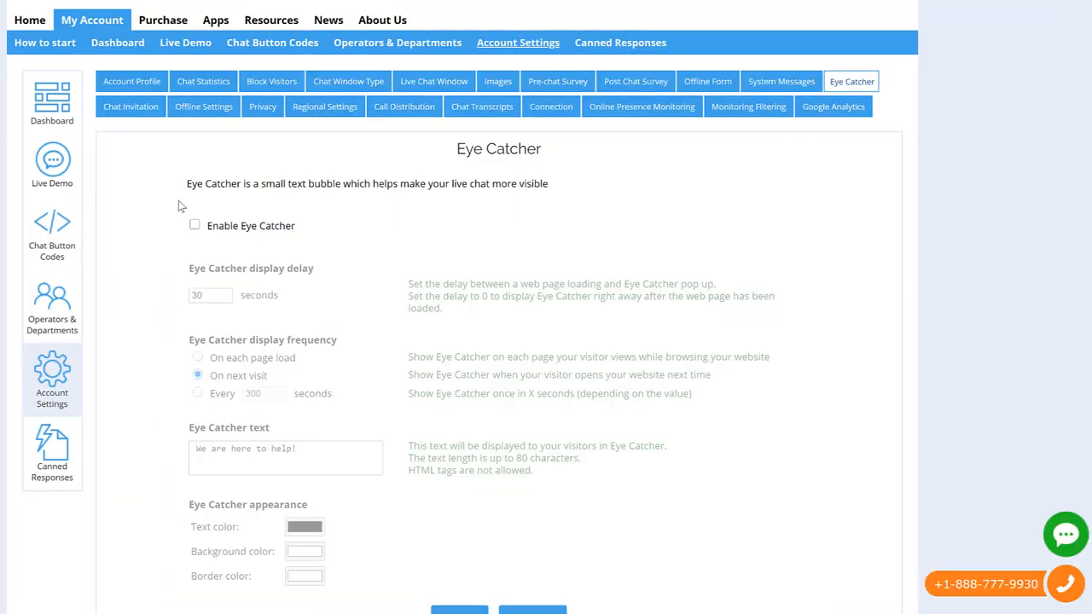
Step: Enable the Eye Catcher with a 5-second delay and a frequency of every 10 seconds
{"action": "left_click", "coordinate": [195, 225]}
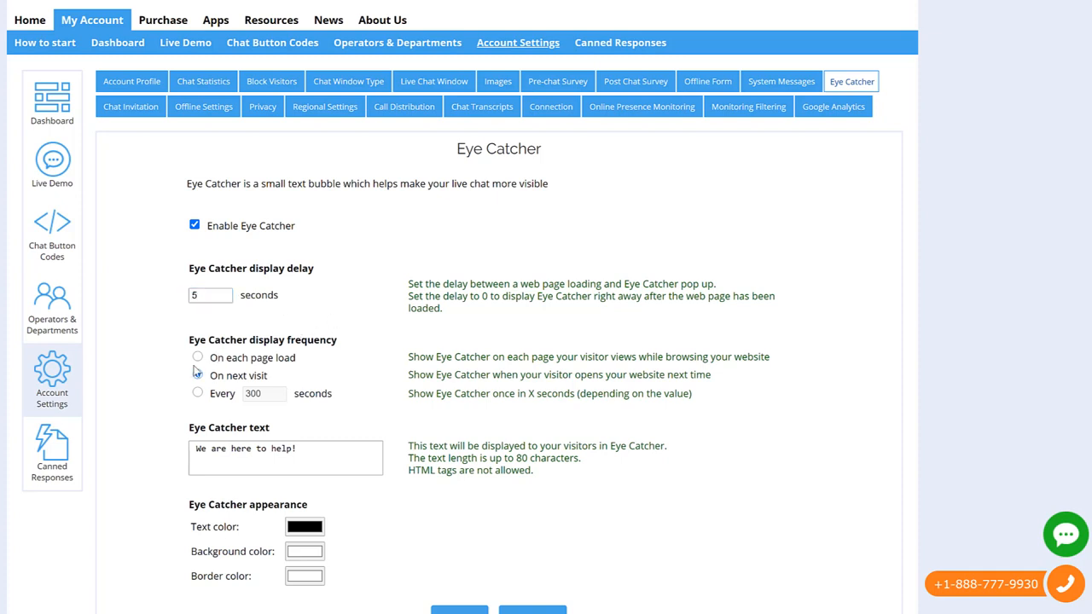
{"action": "left_click", "coordinate": [198, 358]}
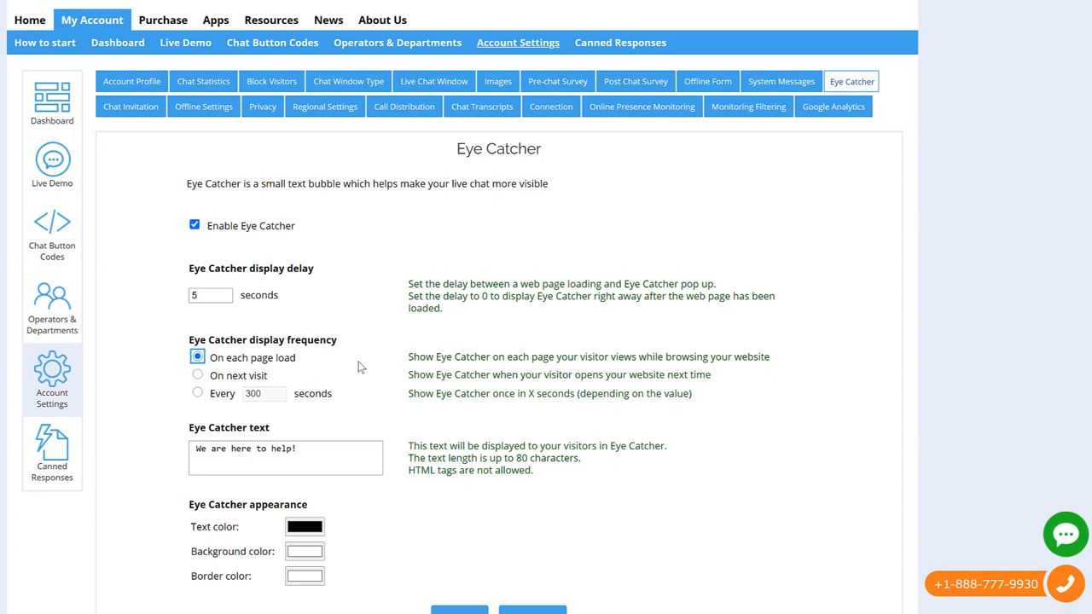
{"action": "mouse_move", "coordinate": [342, 383]}
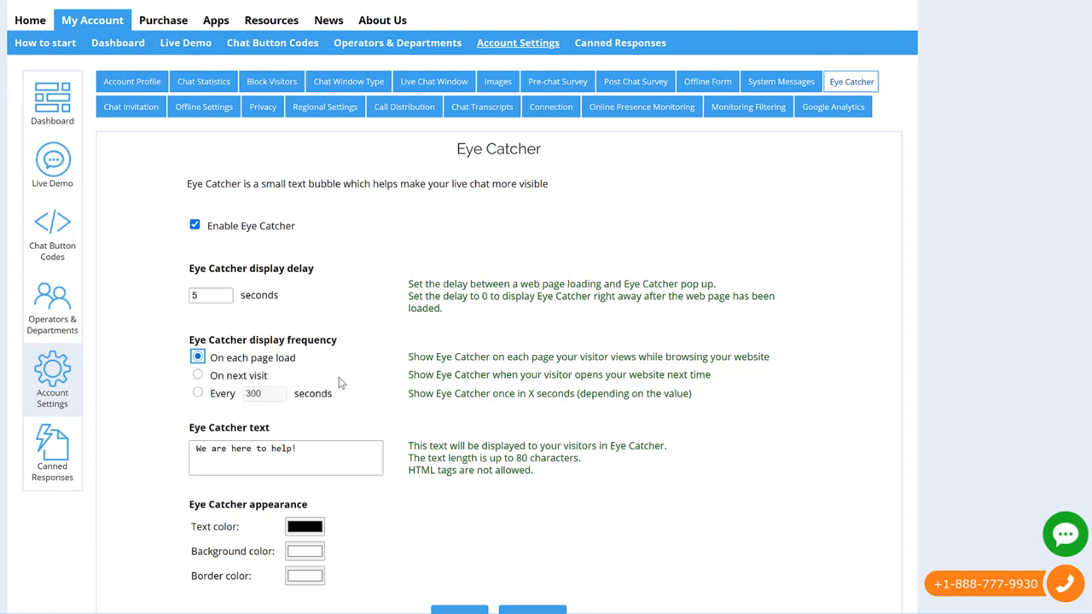
{"action": "left_click", "coordinate": [198, 375]}
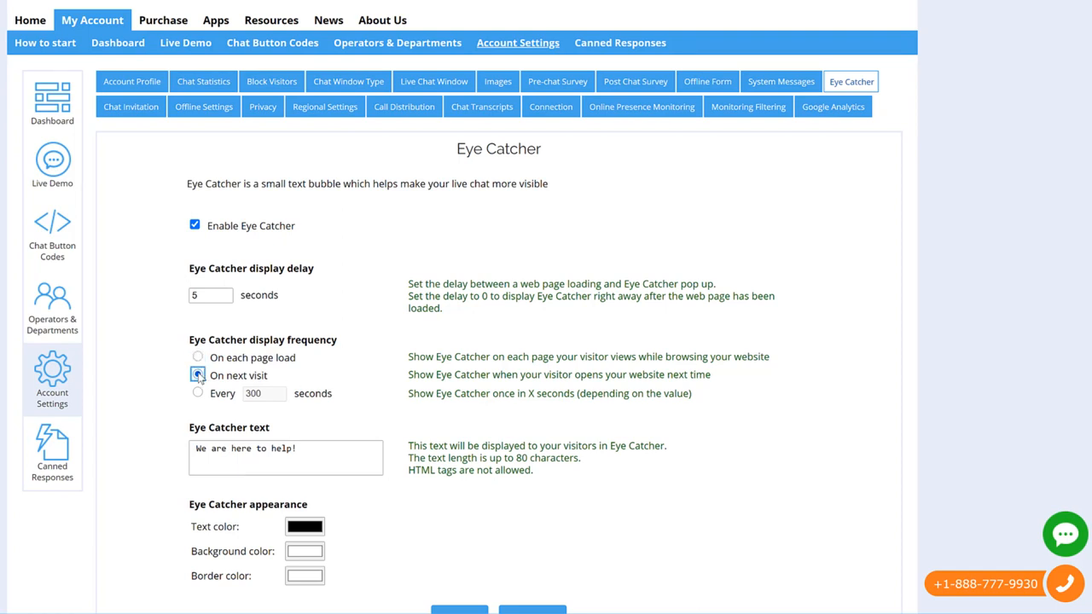
{"action": "left_click", "coordinate": [198, 376]}
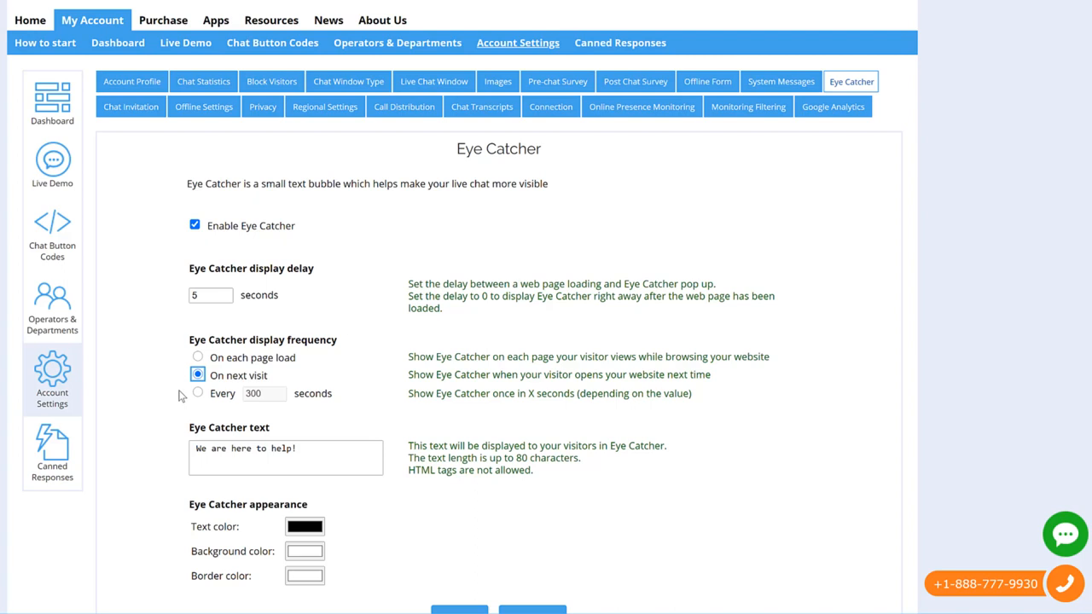
{"action": "left_click", "coordinate": [198, 393]}
{"action": "type", "text": "10"}
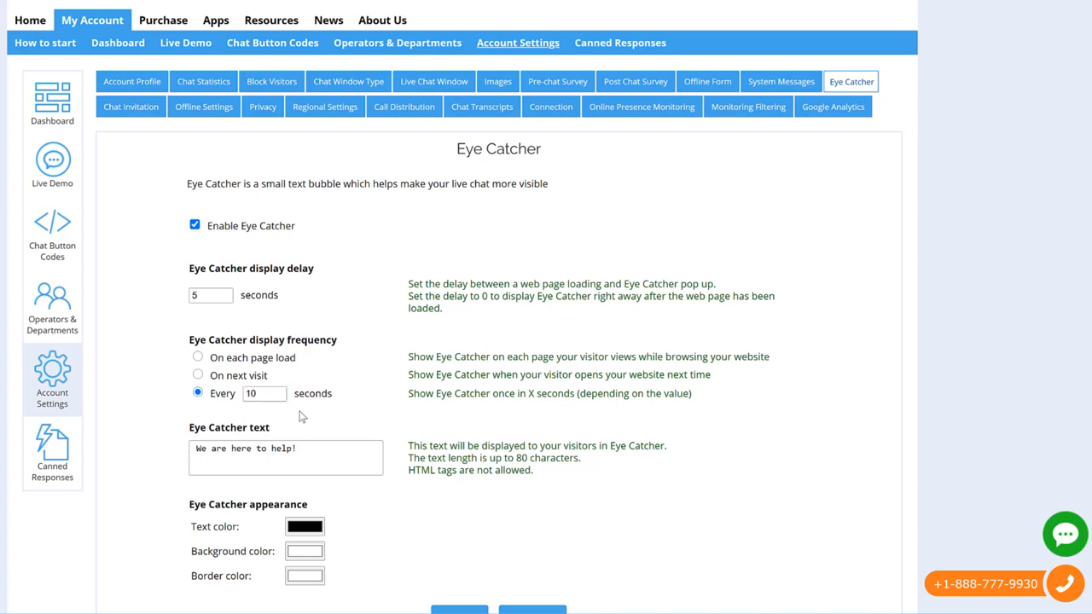
Step: Set the frequency to on each page load and choose a red shade for the text colour
{"action": "left_click", "coordinate": [198, 359]}
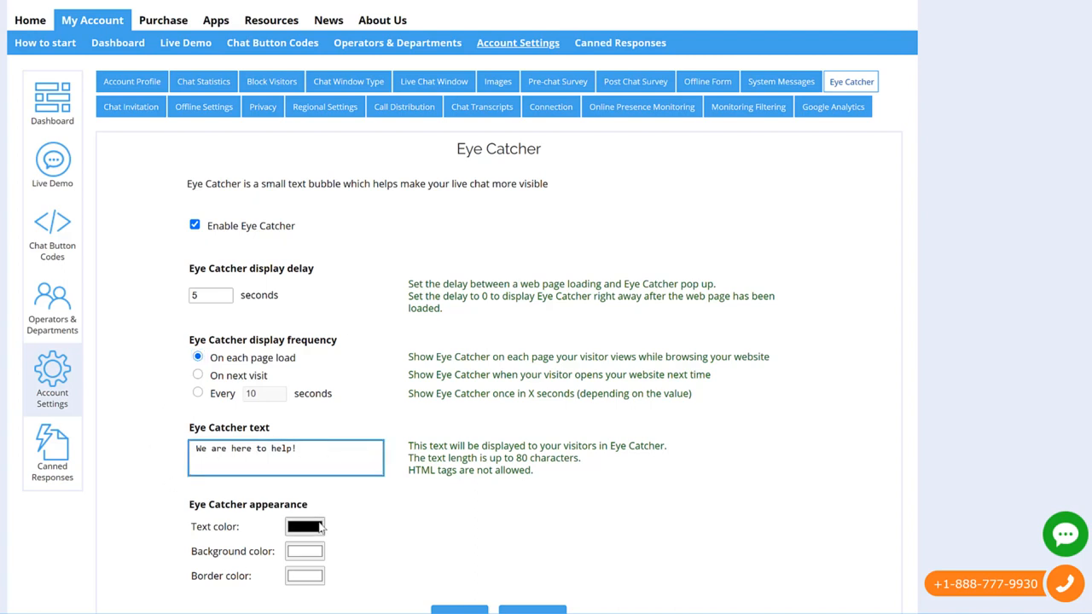
{"action": "left_click", "coordinate": [304, 526]}
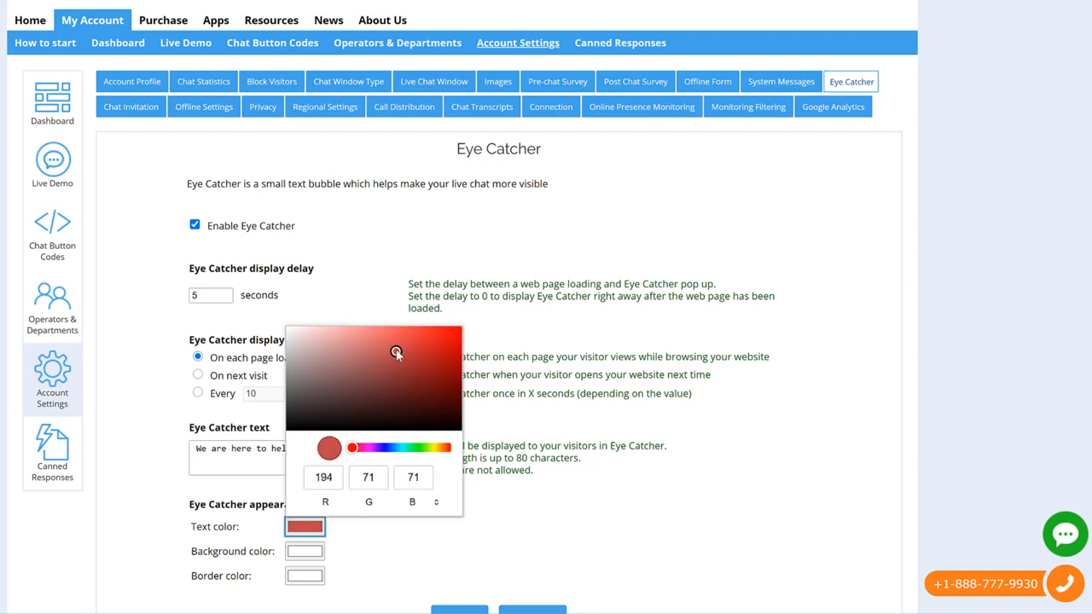
{"action": "left_click", "coordinate": [327, 356]}
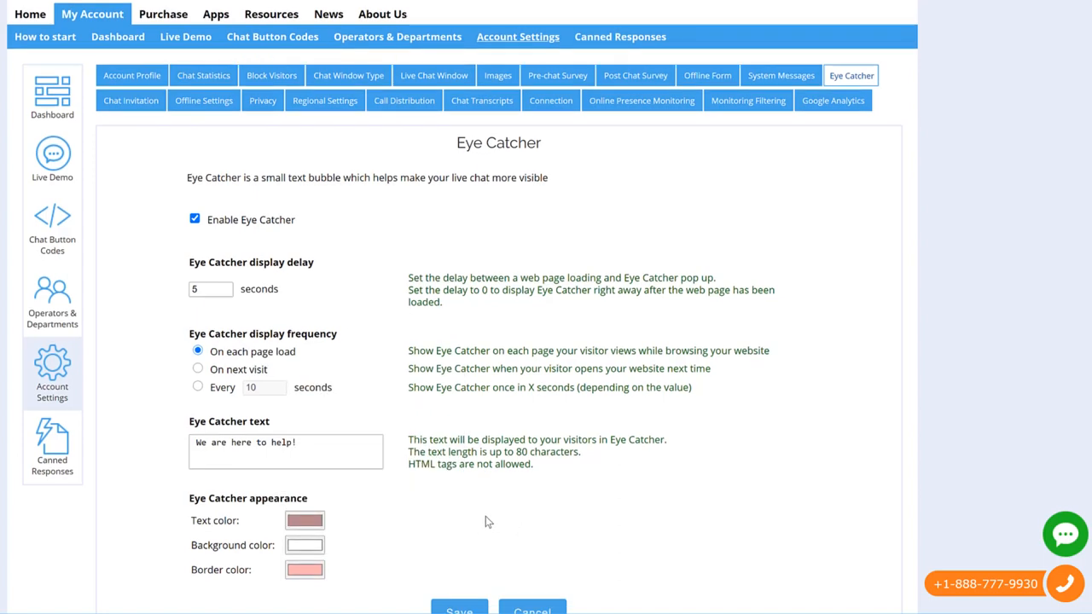
Step: Save the Eye Catcher settings and dismiss the confirmation
{"action": "scroll", "scroll_direction": "down", "scroll_amount": 3}
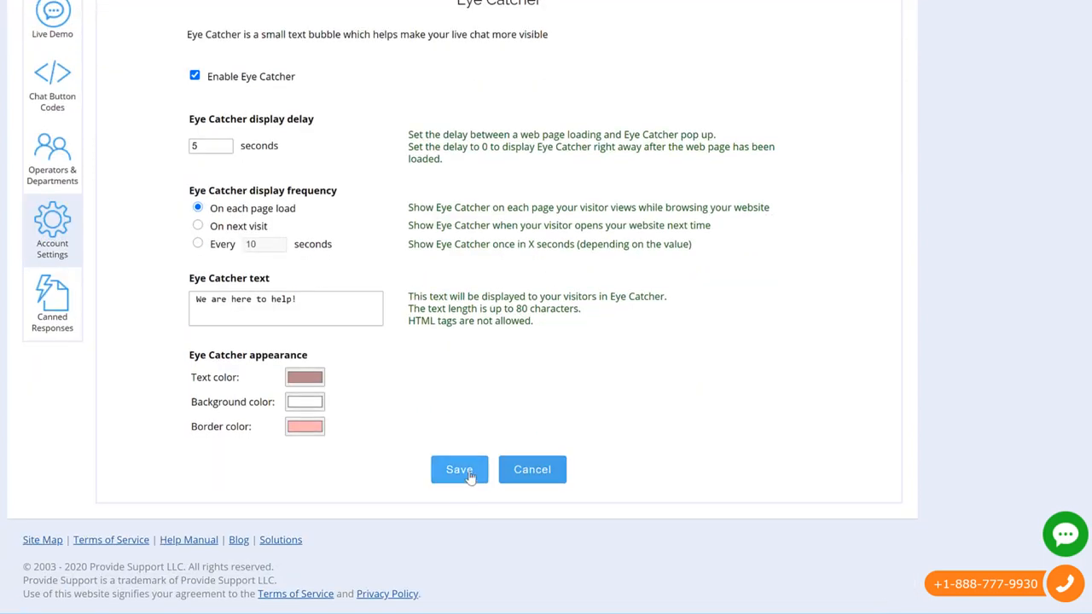
{"action": "left_click", "coordinate": [459, 469]}
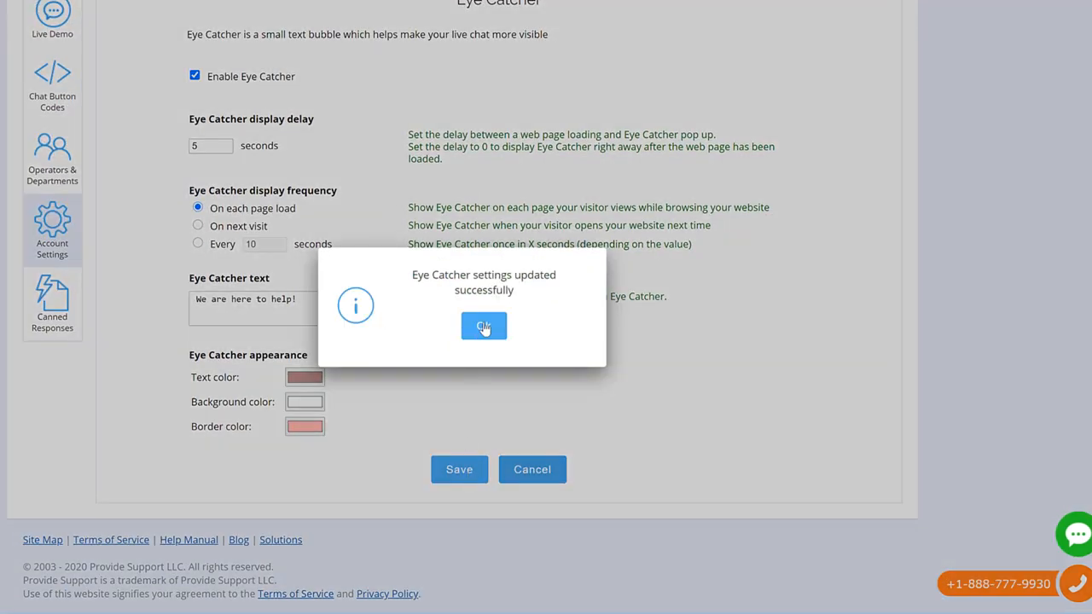
{"action": "left_click", "coordinate": [484, 325]}
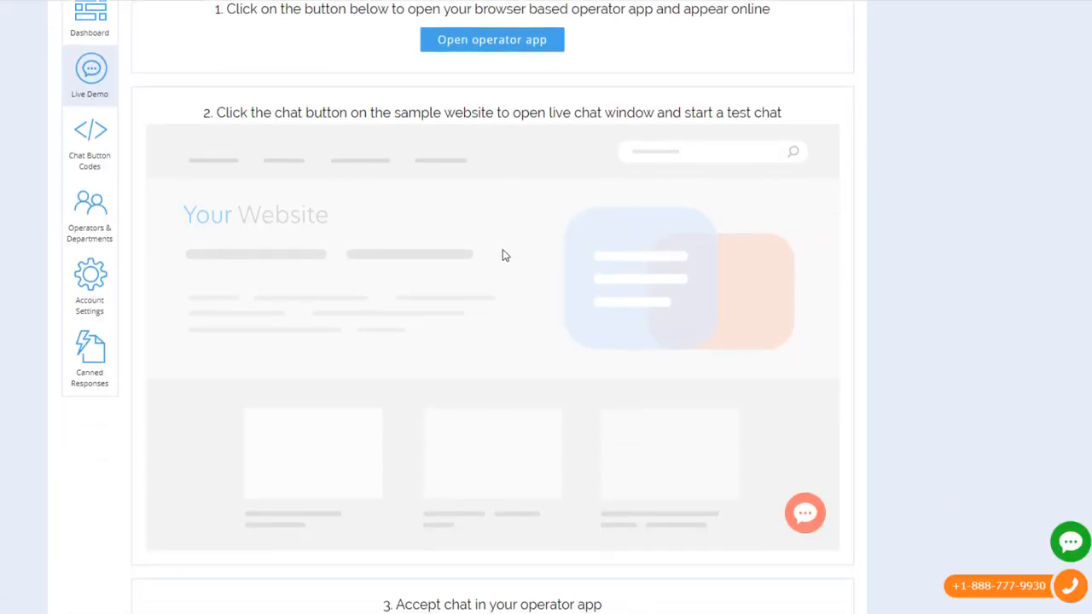
{"action": "mouse_move", "coordinate": [719, 486]}
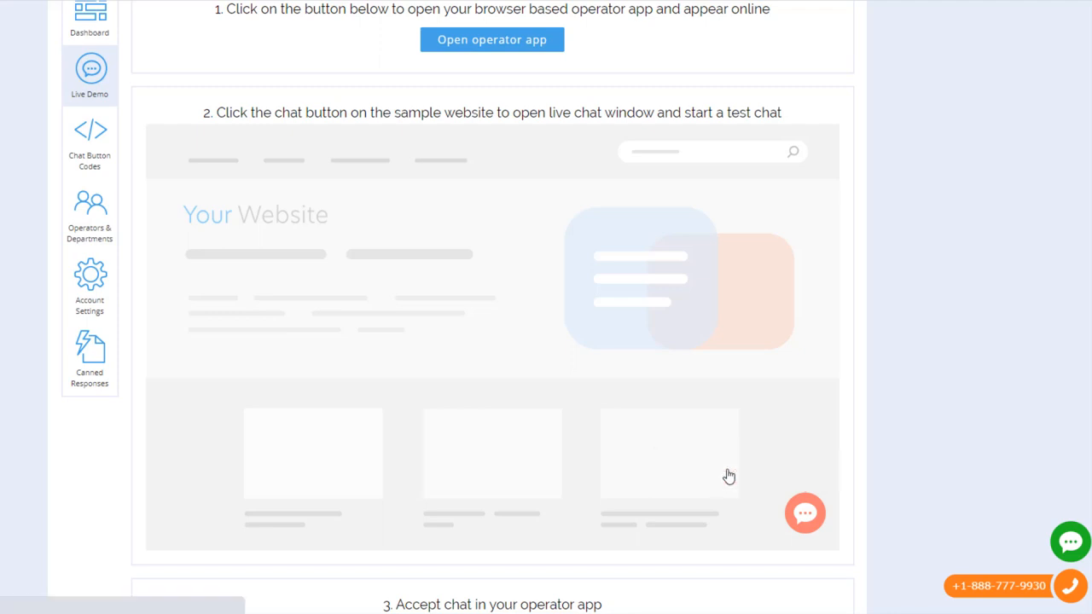
Step: Start a test live chat from the Live Demo sample website's chat button
{"action": "left_click", "coordinate": [805, 512]}
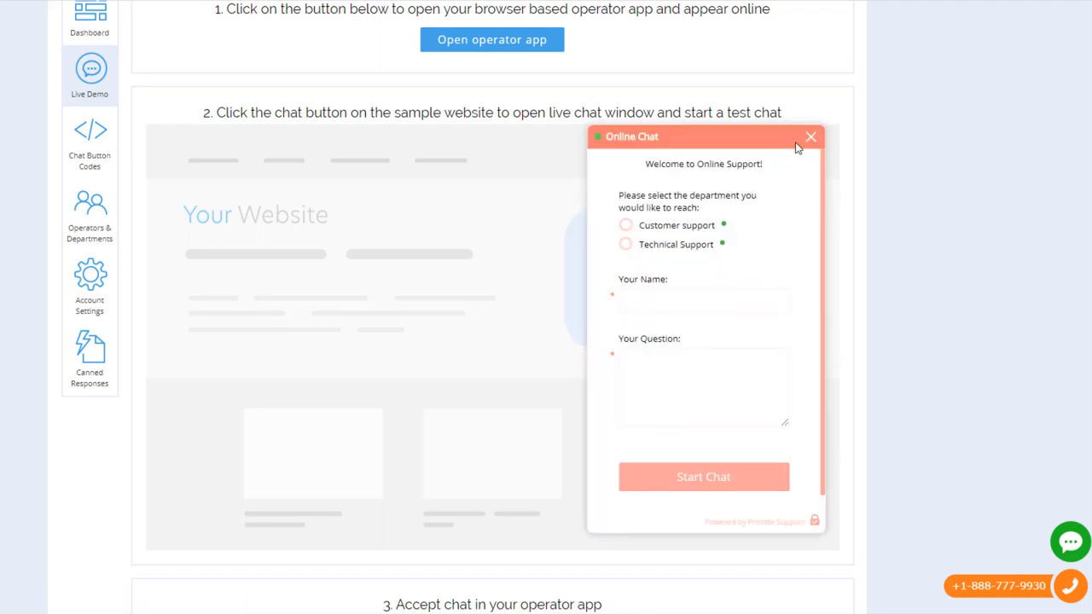